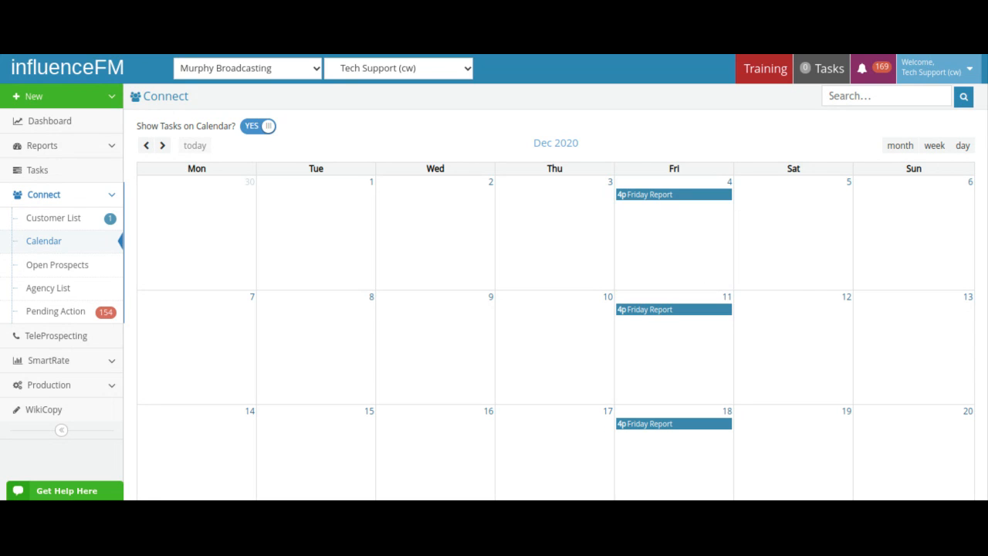
mouse_move(79, 246)
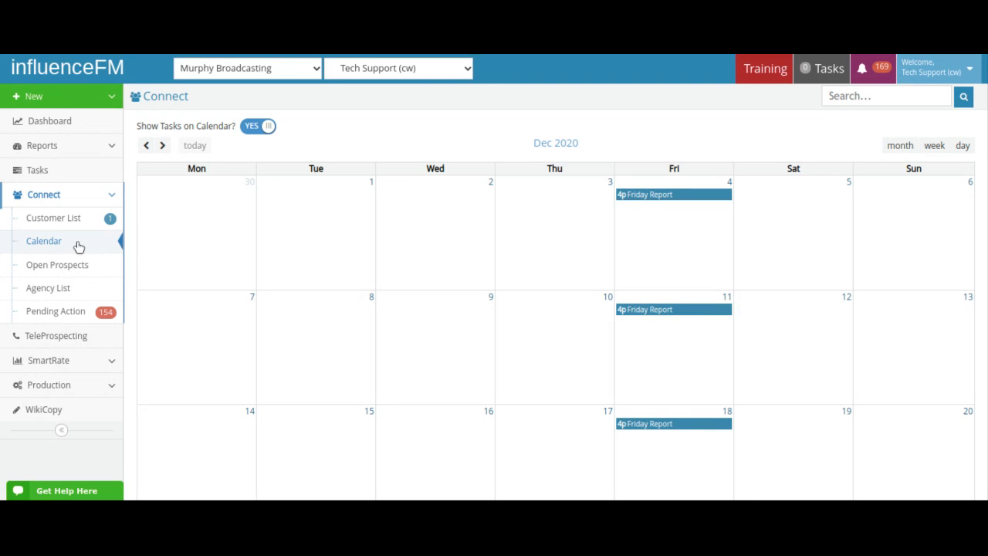
mouse_move(759, 139)
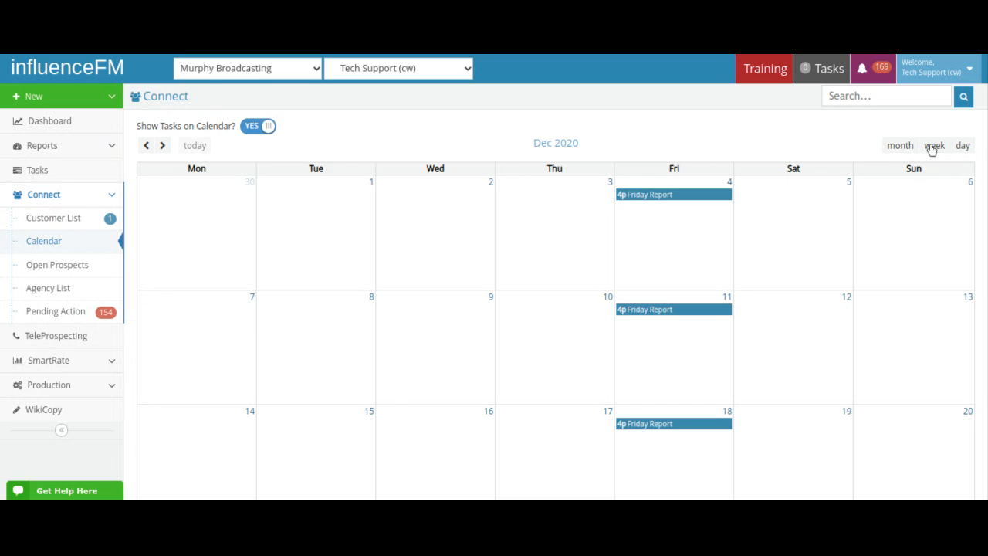
Step: Cycle the calendar through week and day views, then return to month view
click(934, 145)
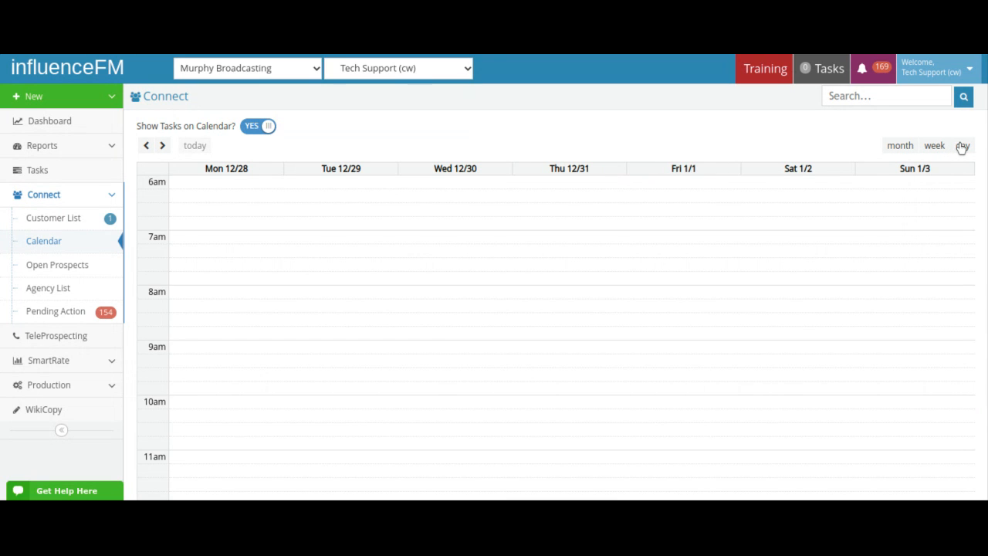
click(963, 145)
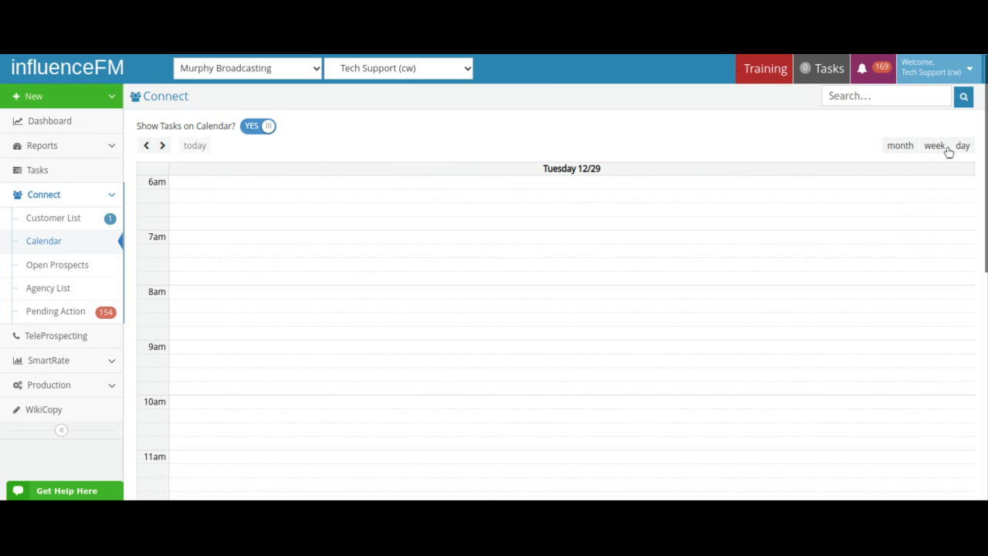
click(900, 145)
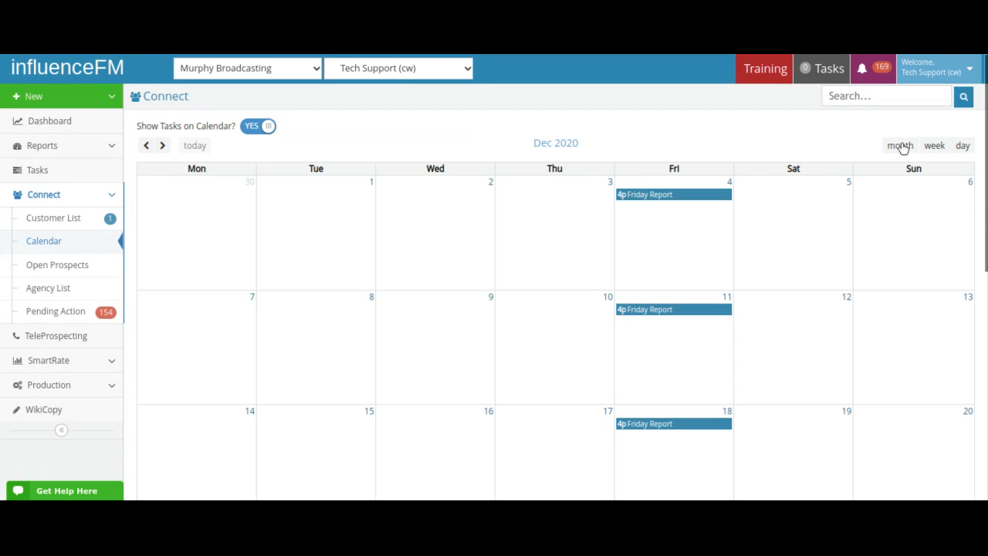
mouse_move(870, 157)
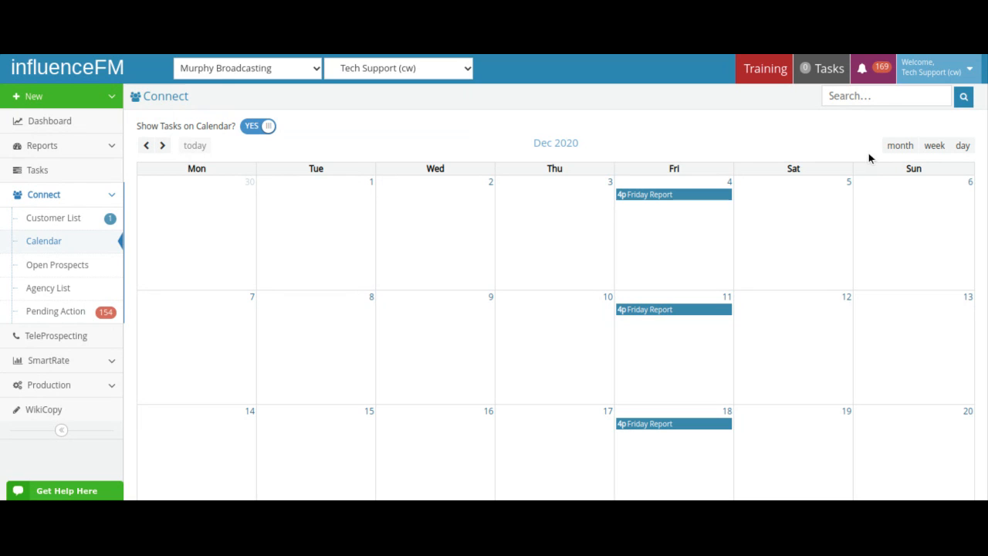
mouse_move(570, 361)
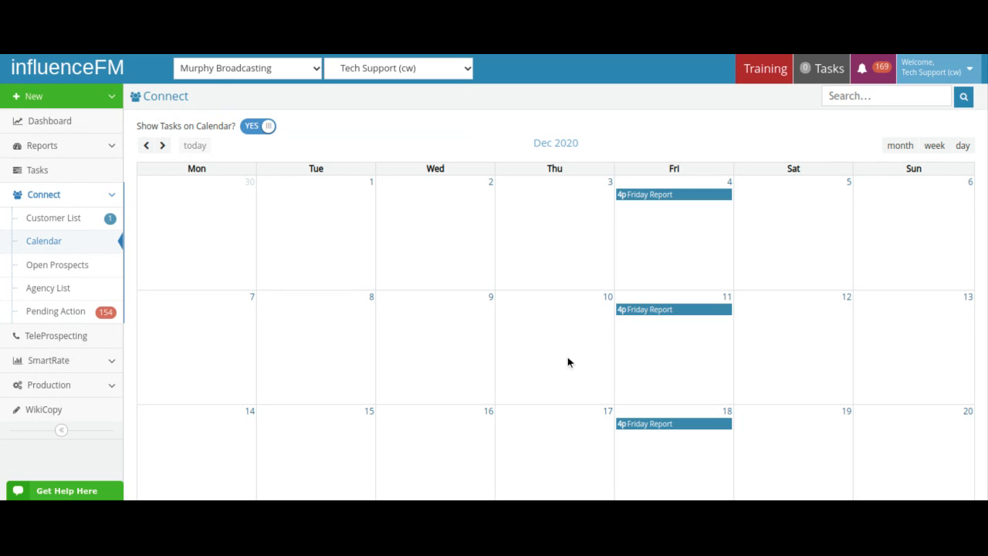
mouse_move(539, 362)
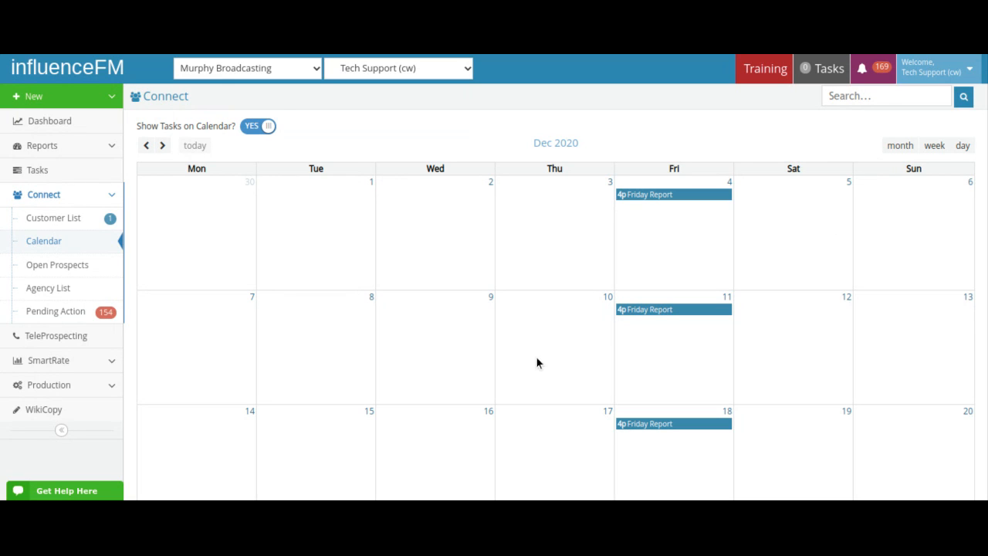
mouse_move(667, 315)
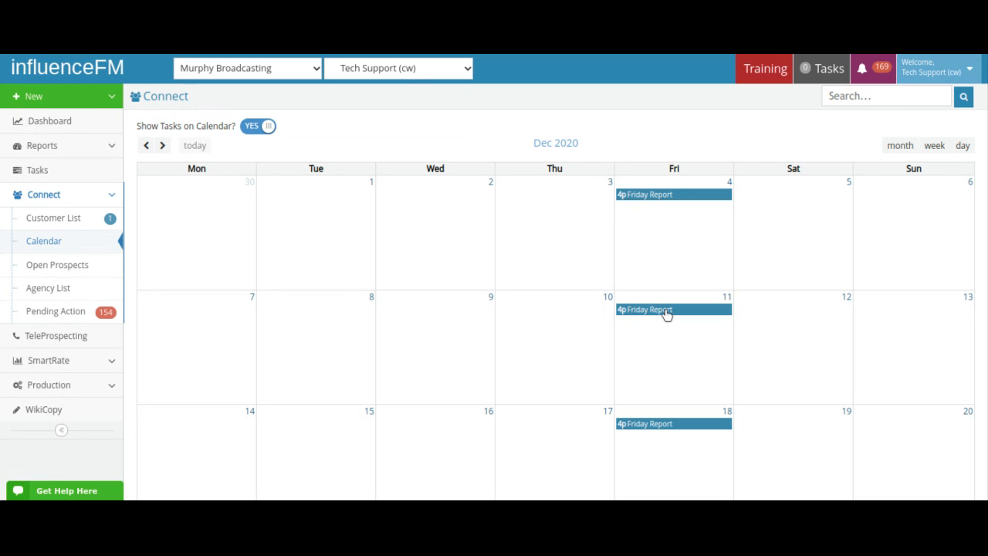
Step: Reschedule the December 11 Friday Report by dragging it to another day
drag(665, 308, 748, 318)
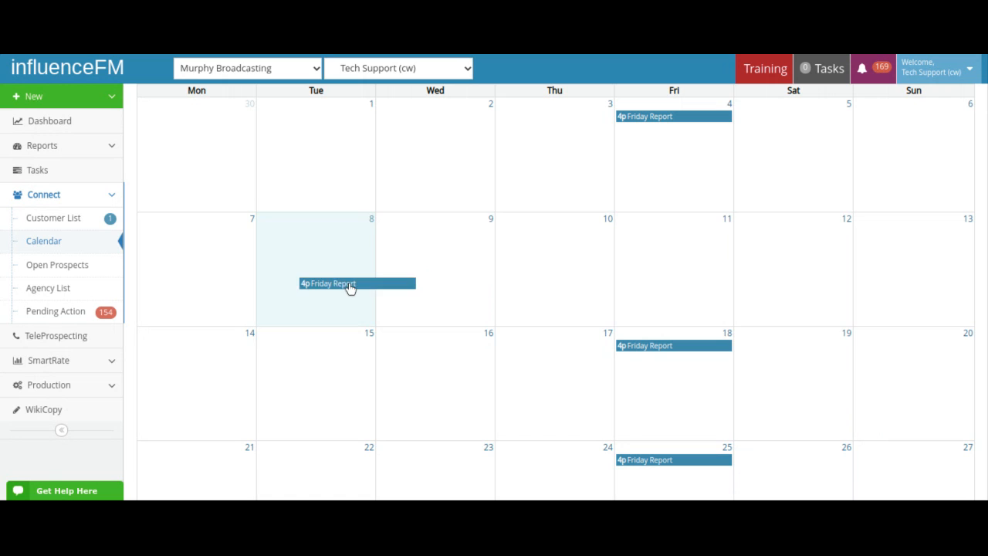
scroll(down, 3)
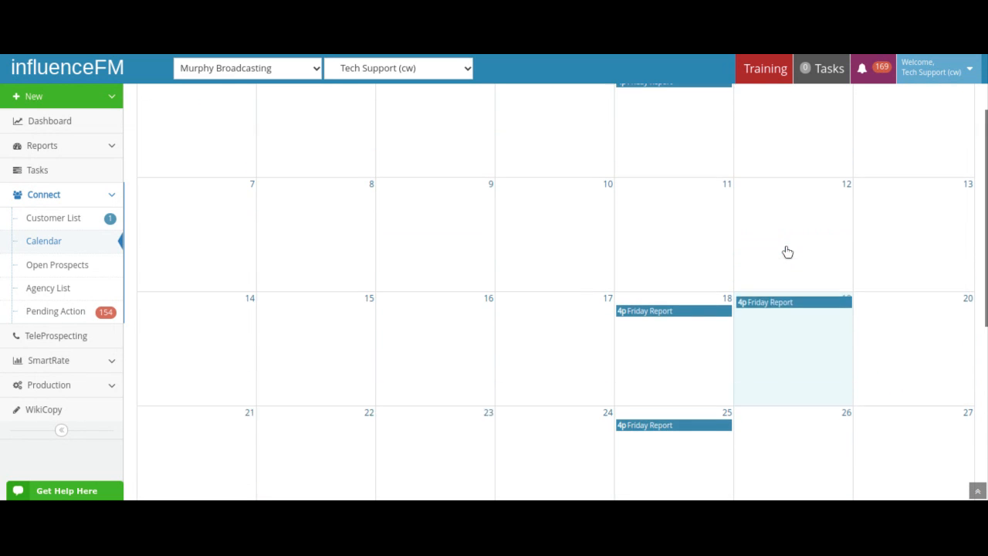
scroll(up, 3)
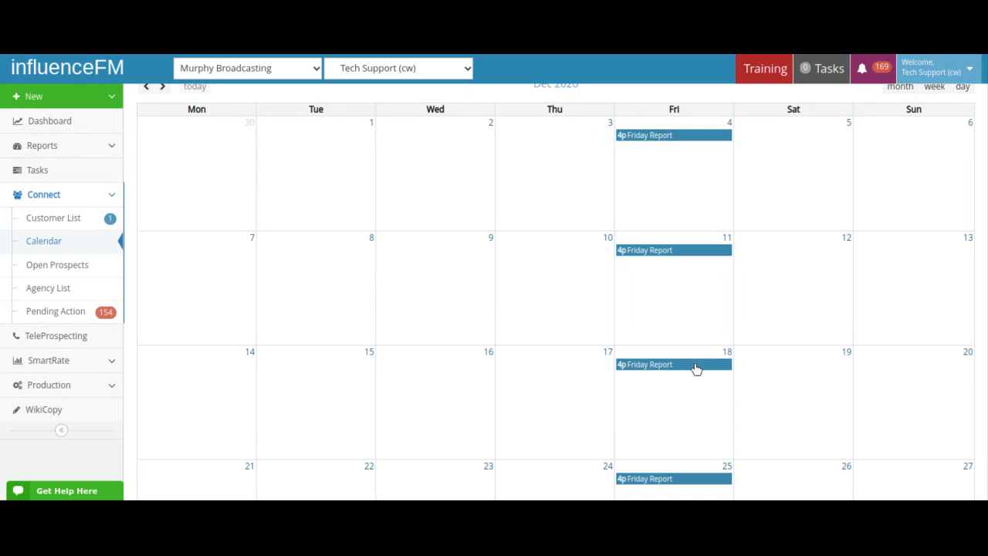
mouse_move(527, 299)
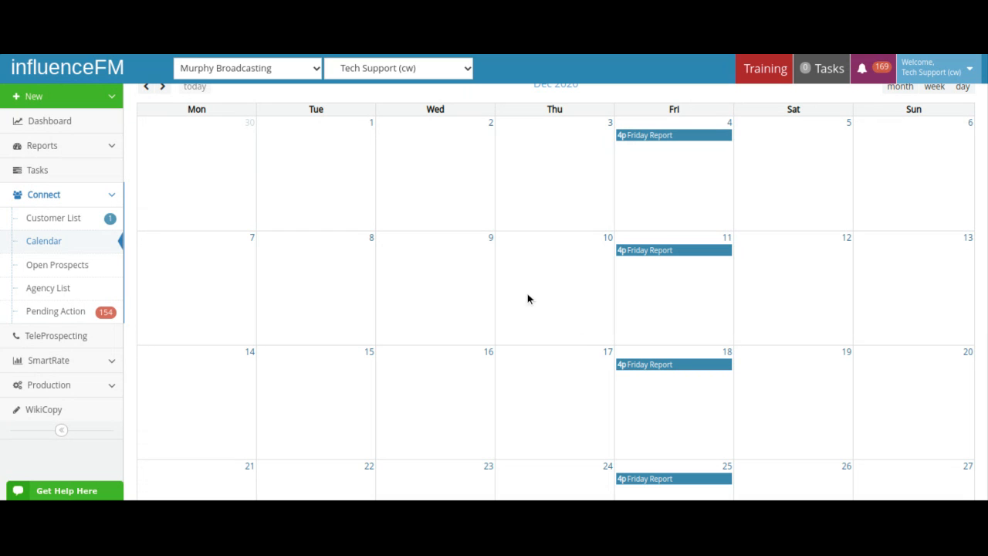
mouse_move(540, 284)
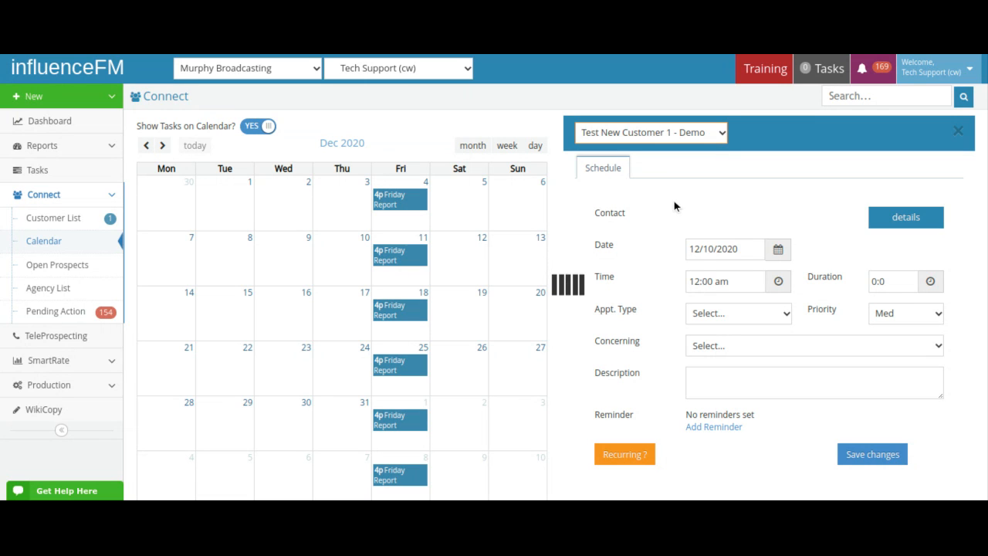
click(905, 216)
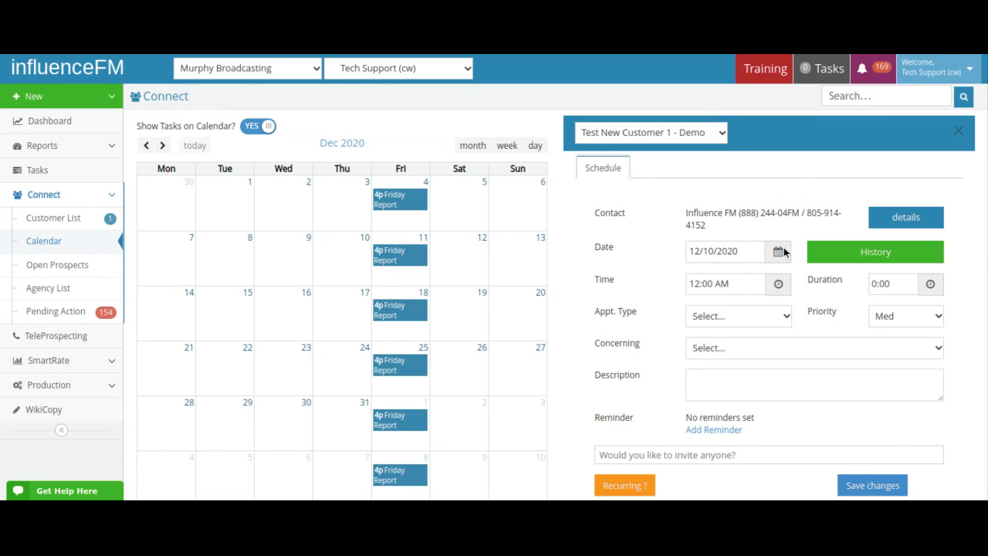
Step: Browse the appointment's date picker ahead through months, then close it keeping 12/10/2020
click(777, 251)
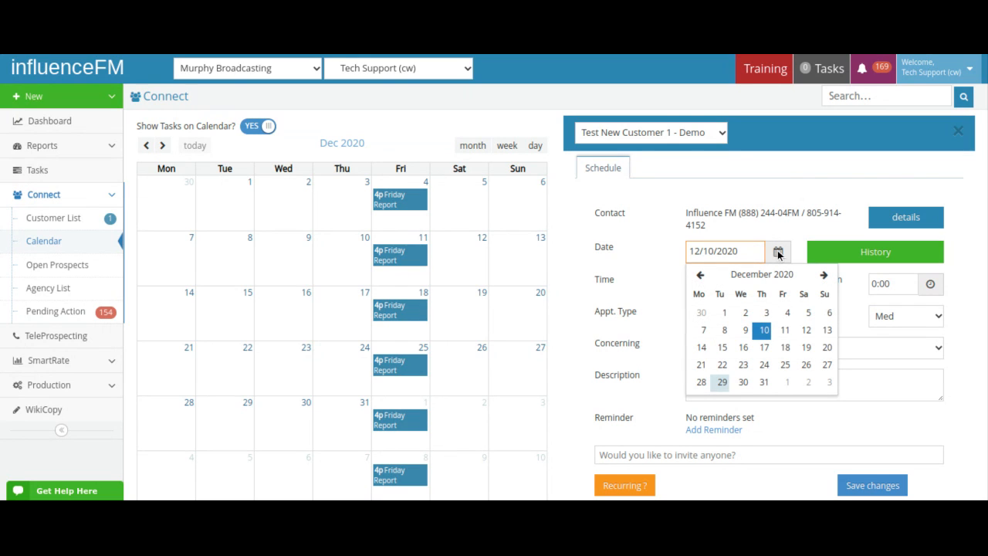
mouse_move(787, 301)
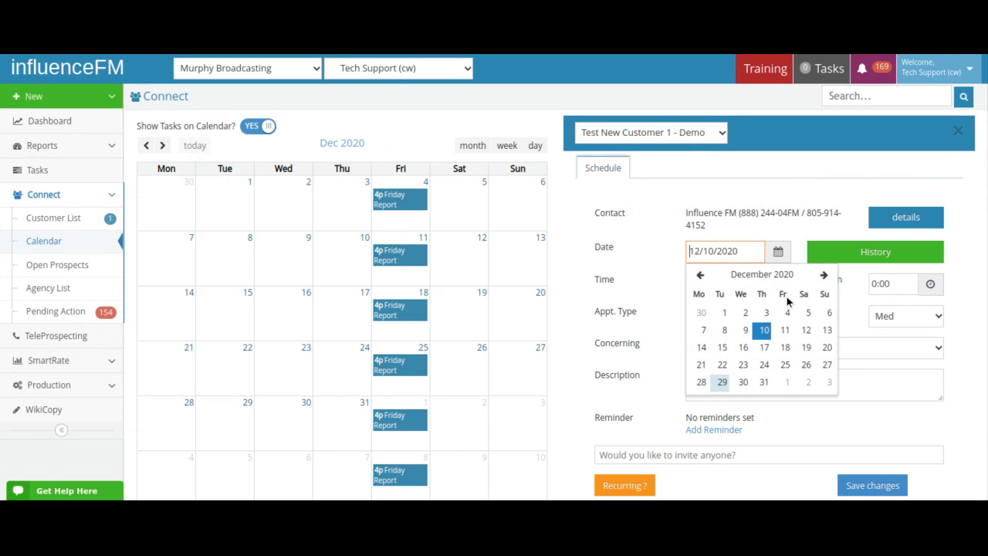
click(824, 275)
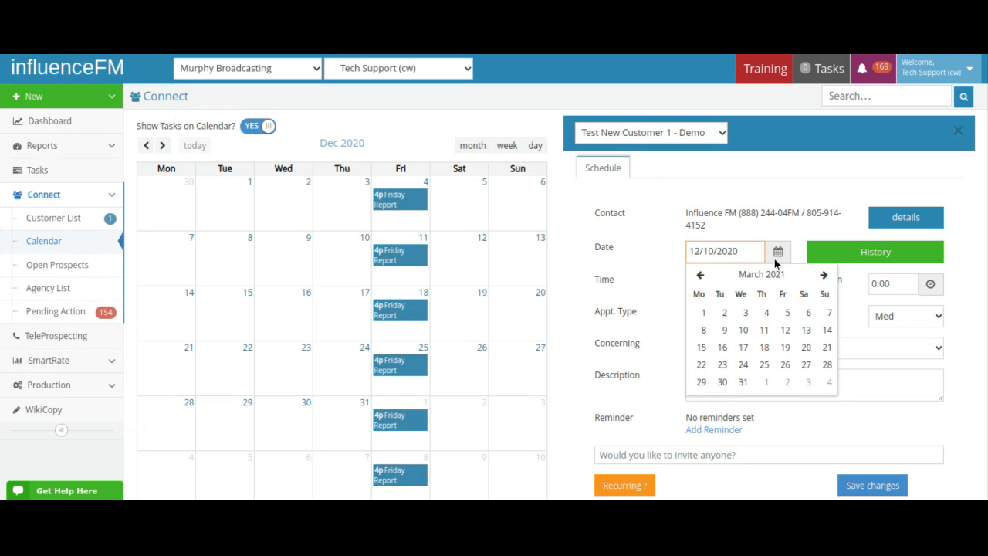
click(787, 233)
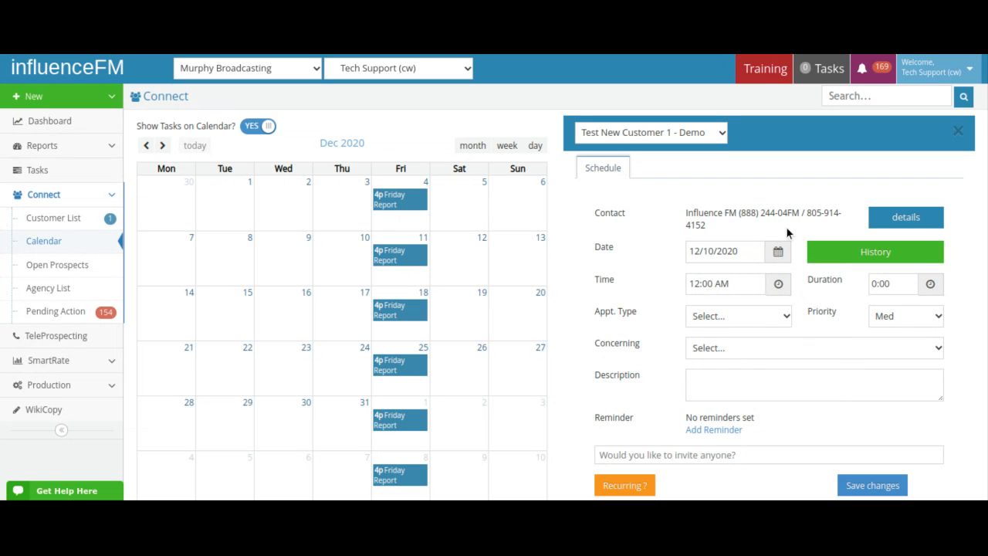
click(778, 284)
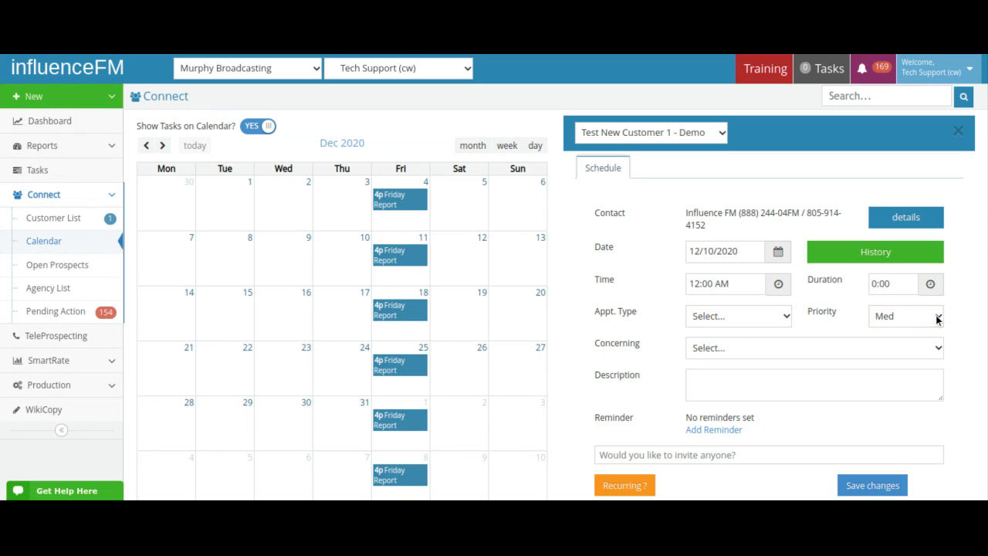
mouse_move(917, 352)
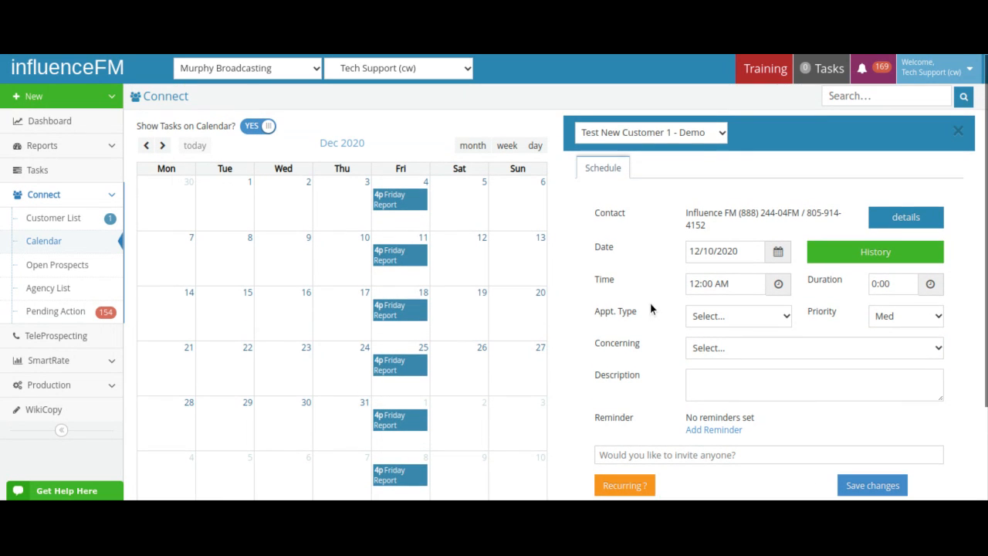
mouse_move(589, 327)
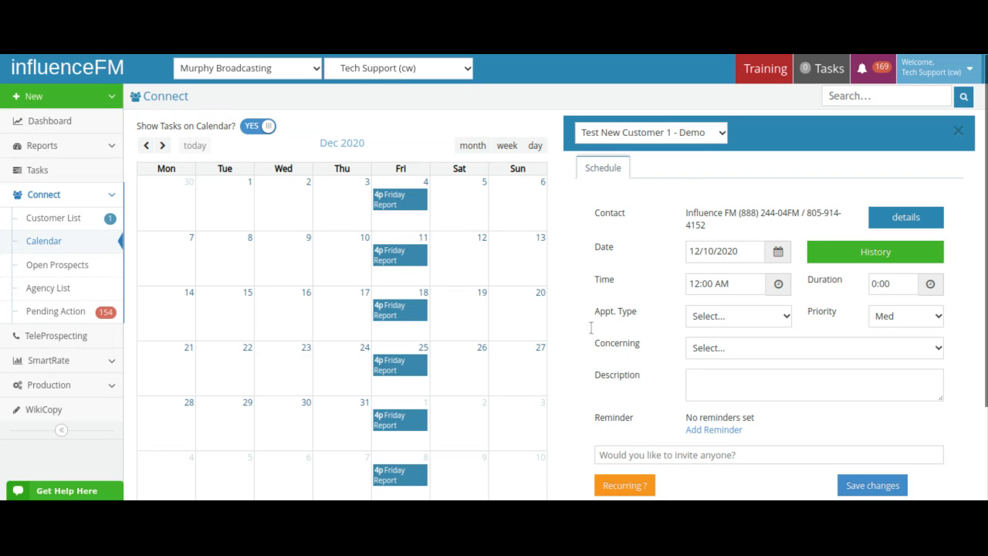
mouse_move(287, 319)
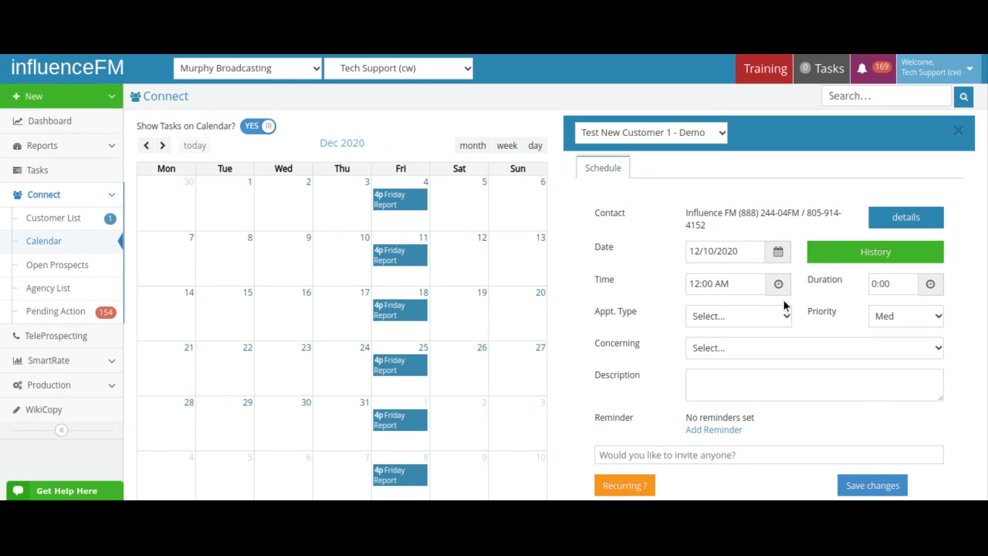
mouse_move(645, 272)
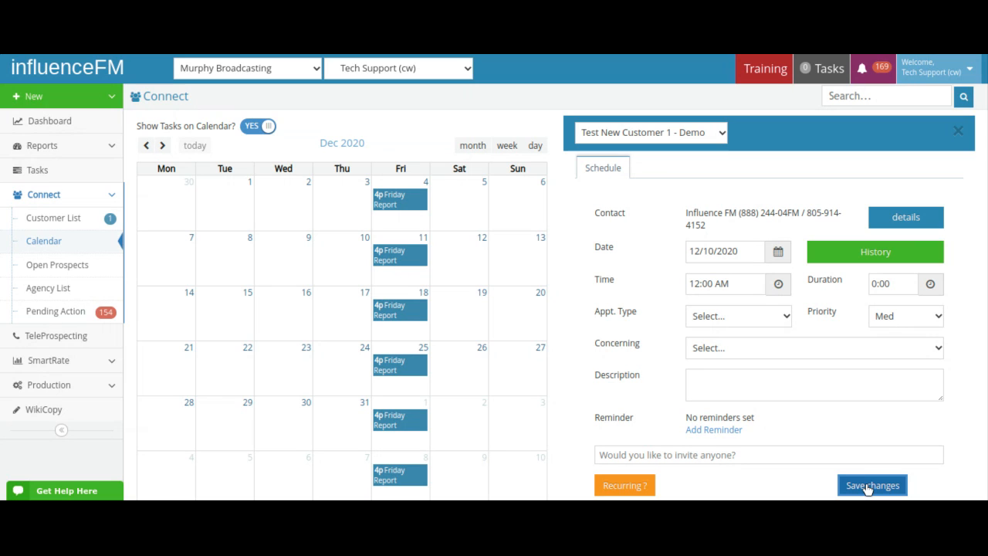
mouse_move(661, 292)
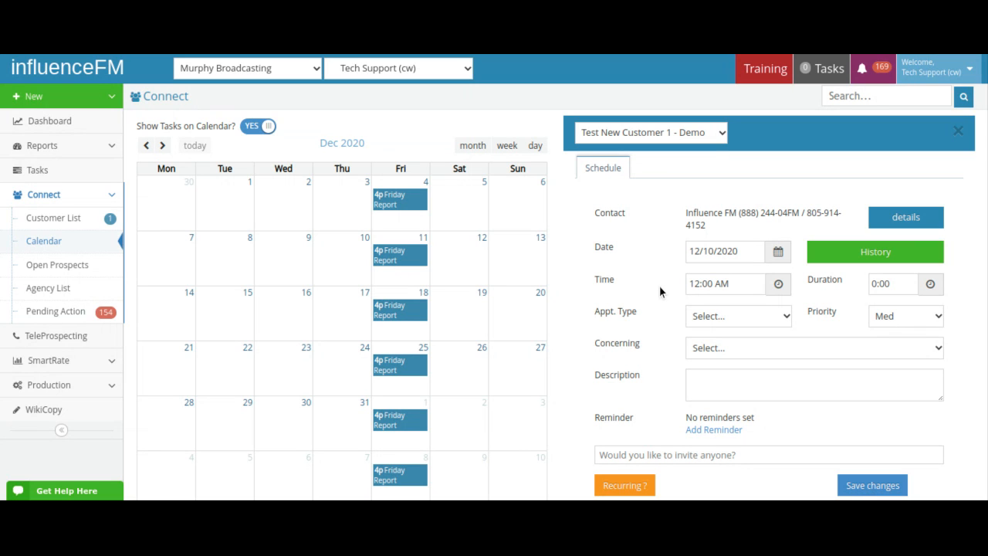